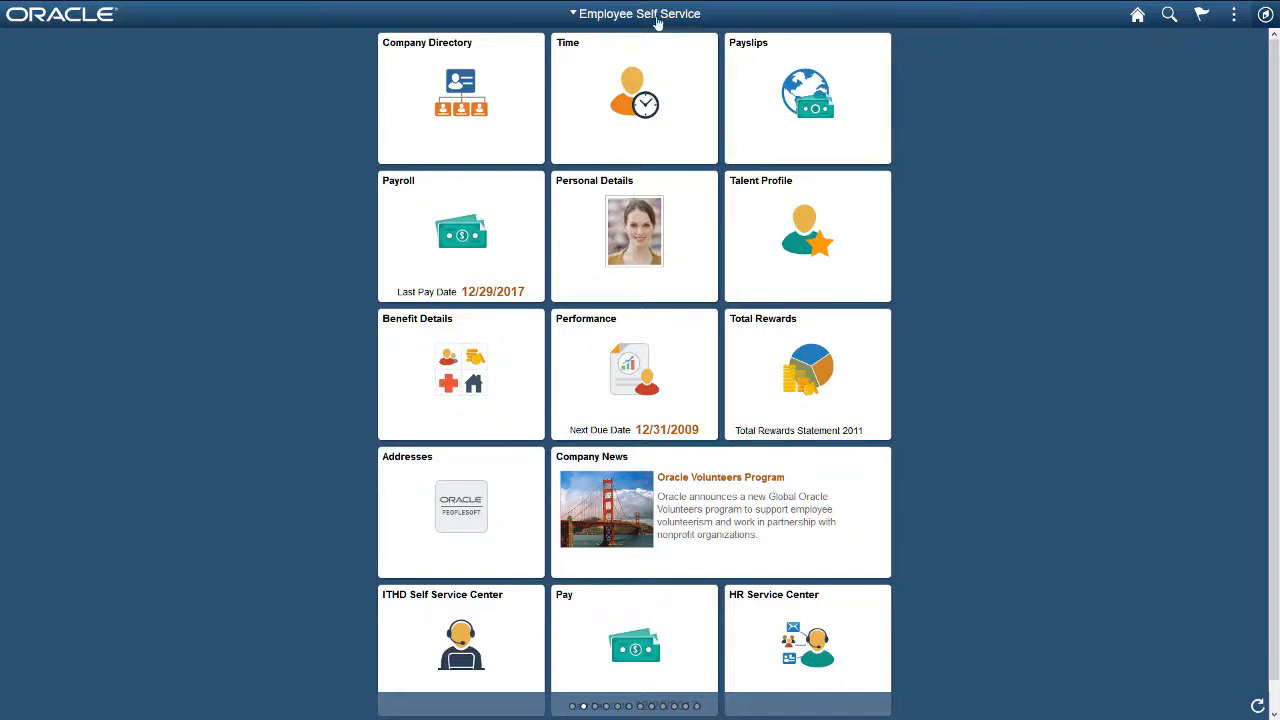
Step: From the Manager Self Service home, enter the keyword 'Zinn' in global search with category All
left_click(638, 12)
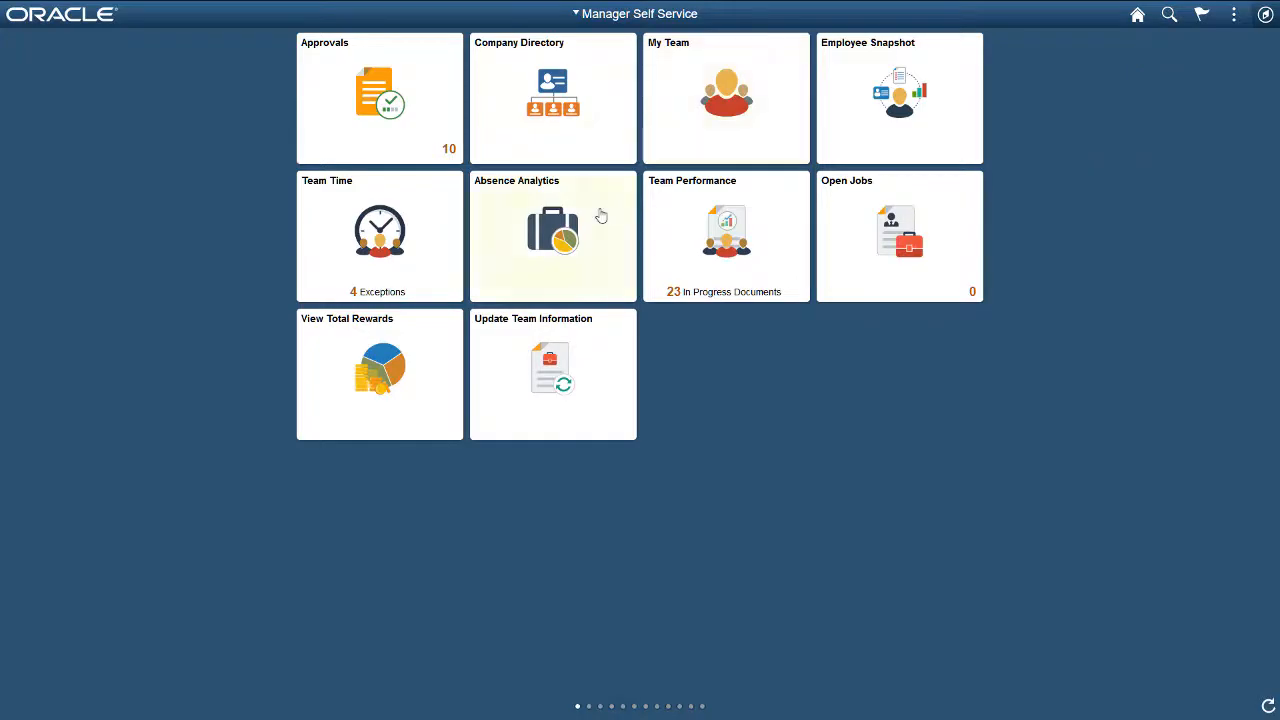
left_click(552, 236)
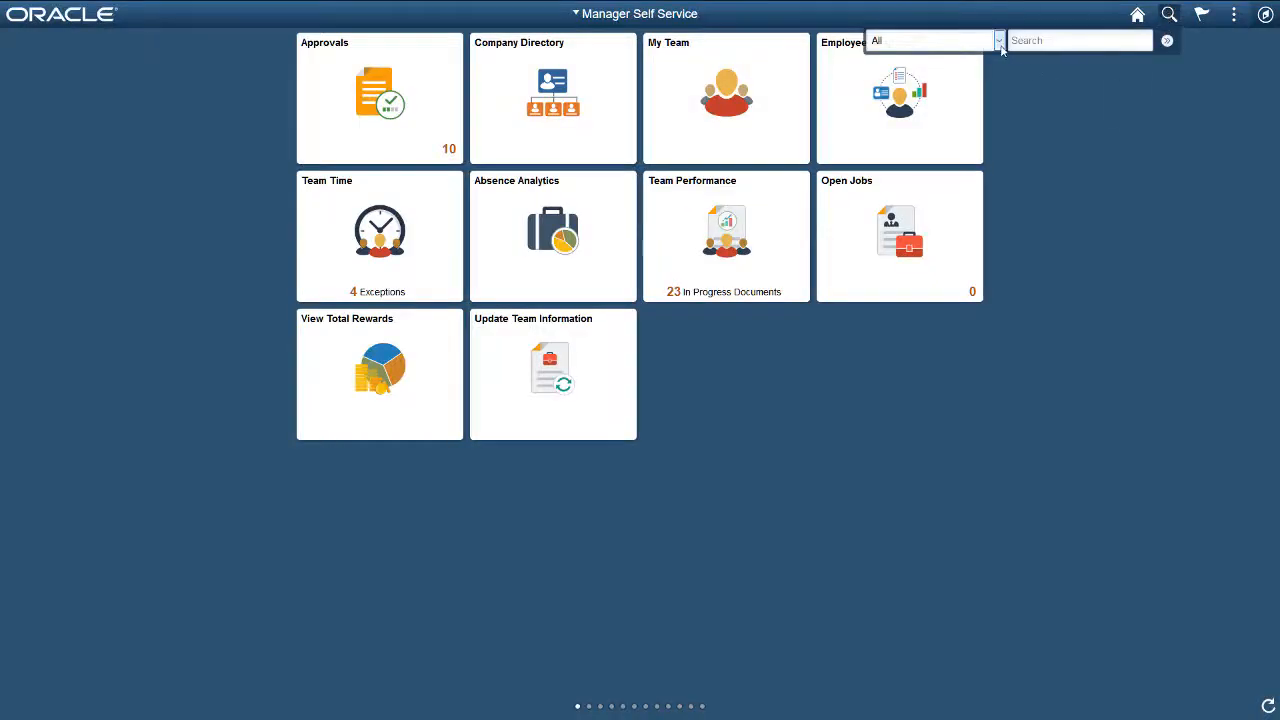
left_click(996, 40)
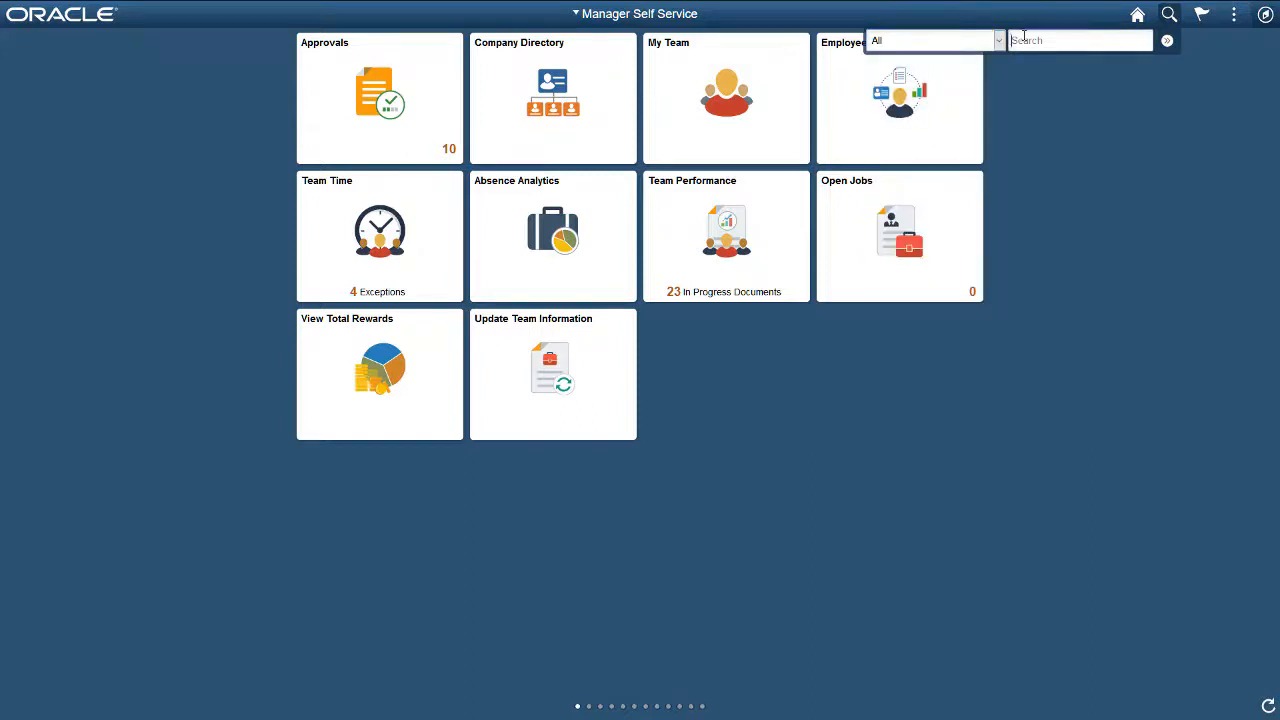
type("Zinn")
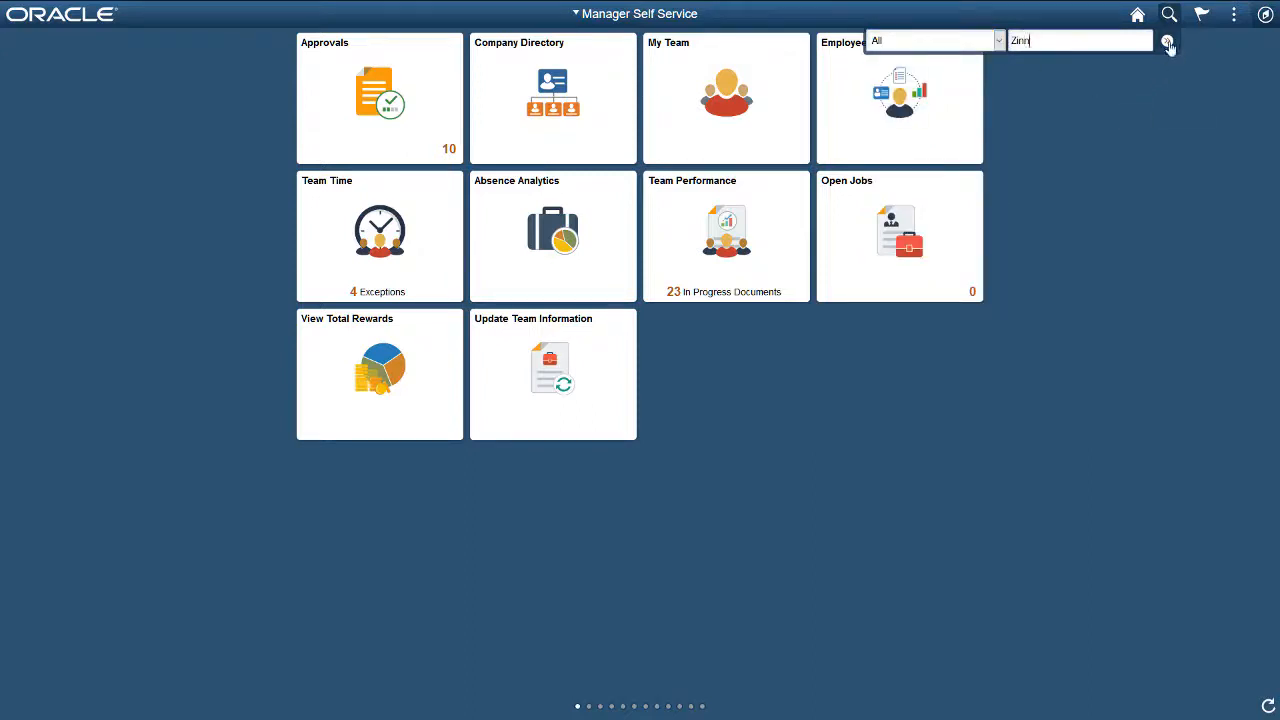
Step: Run the 'Zinn' search to list its 40 results with category counts
left_click(1168, 44)
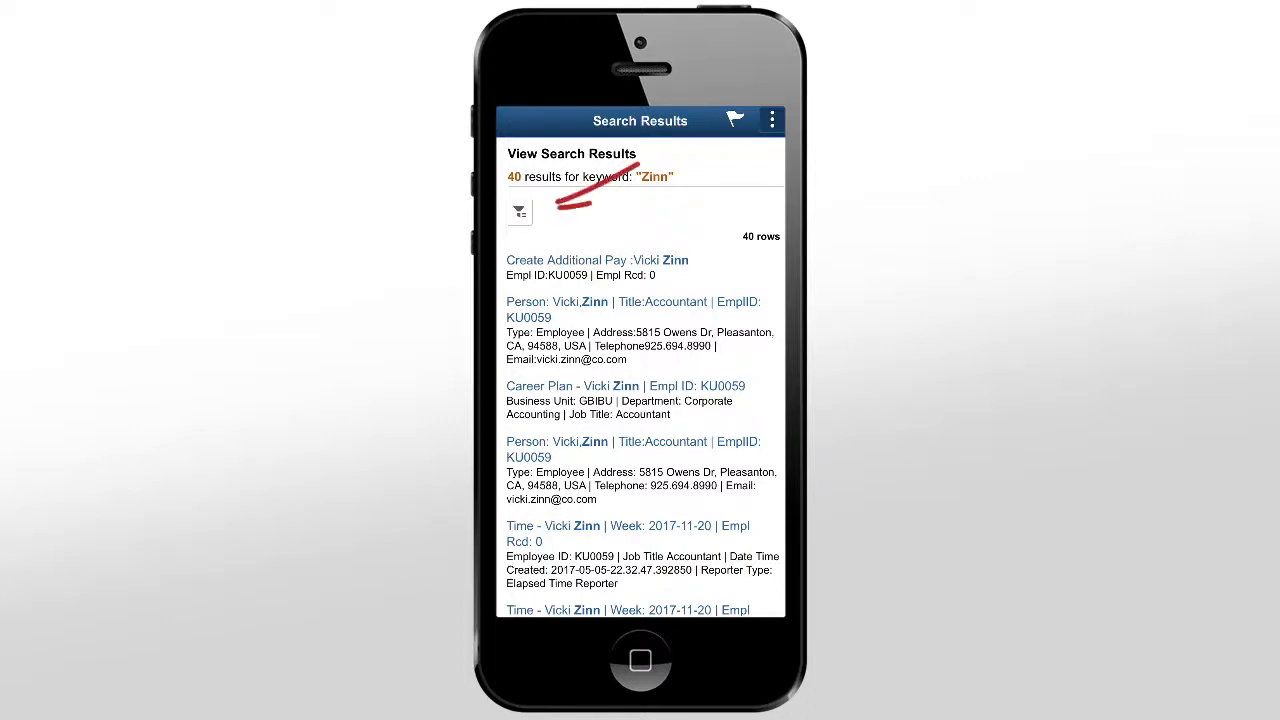
left_click(520, 212)
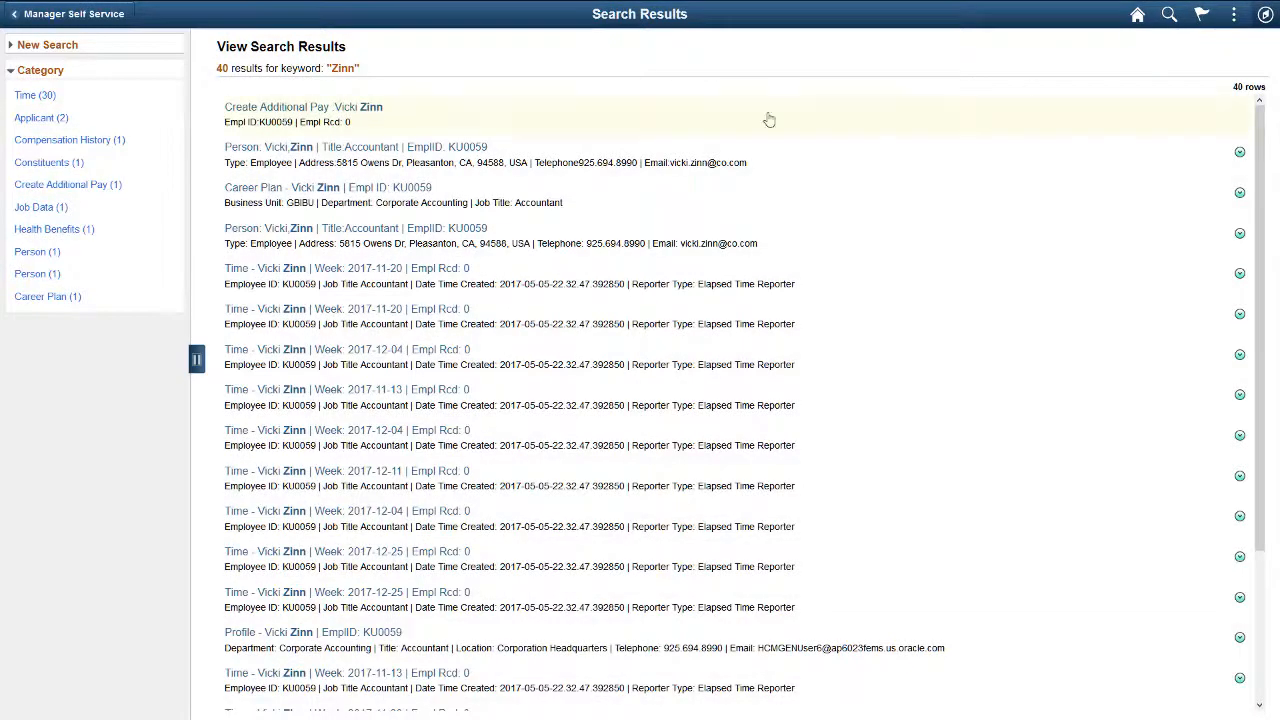
left_click(48, 44)
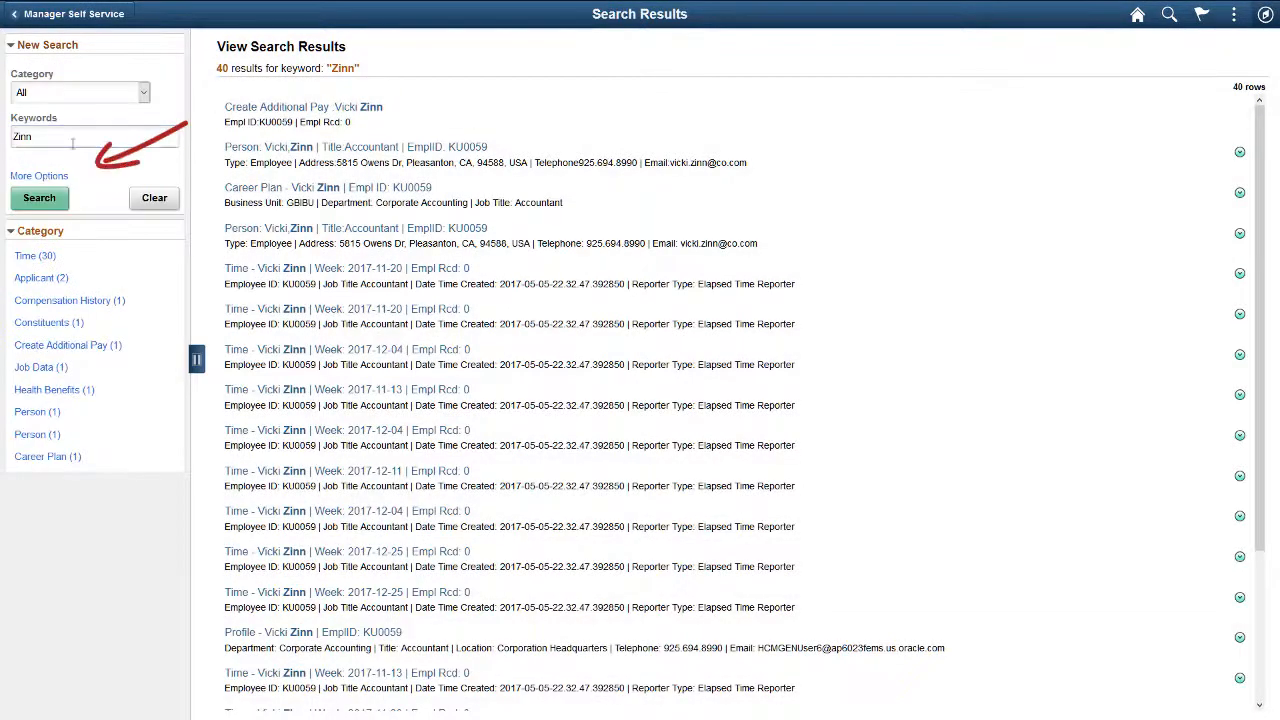
left_click(40, 176)
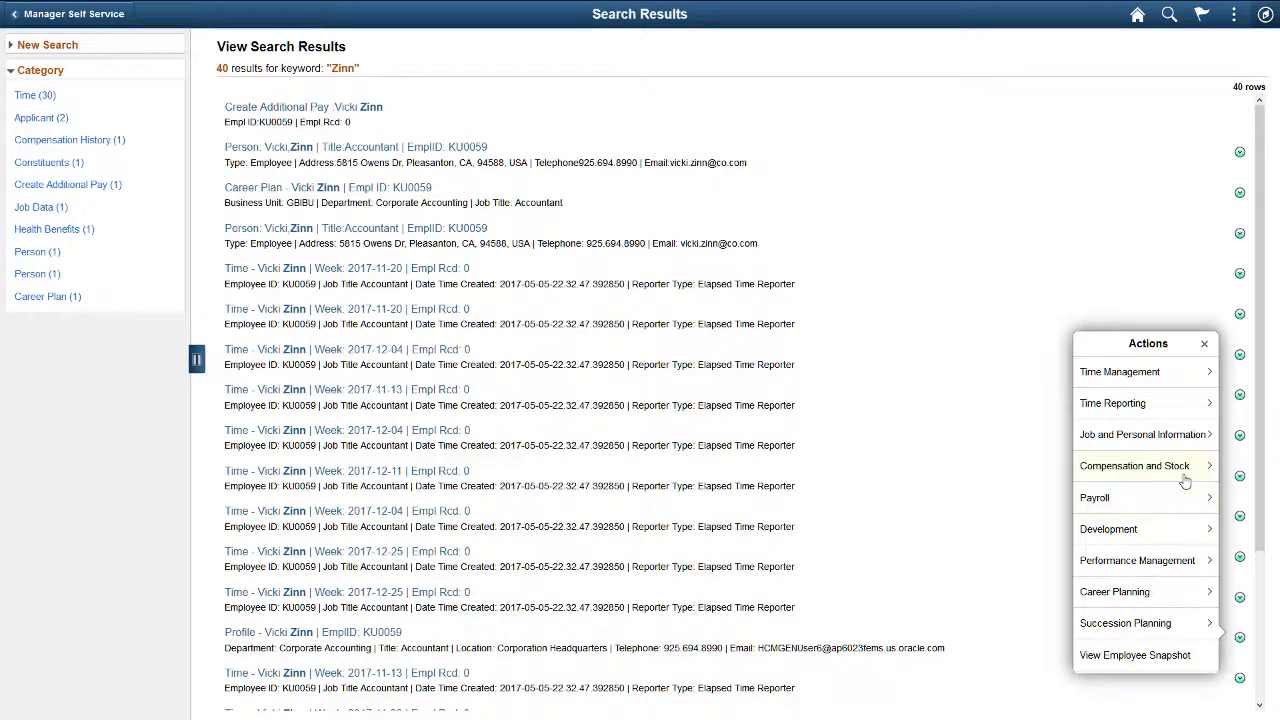
left_click(1136, 464)
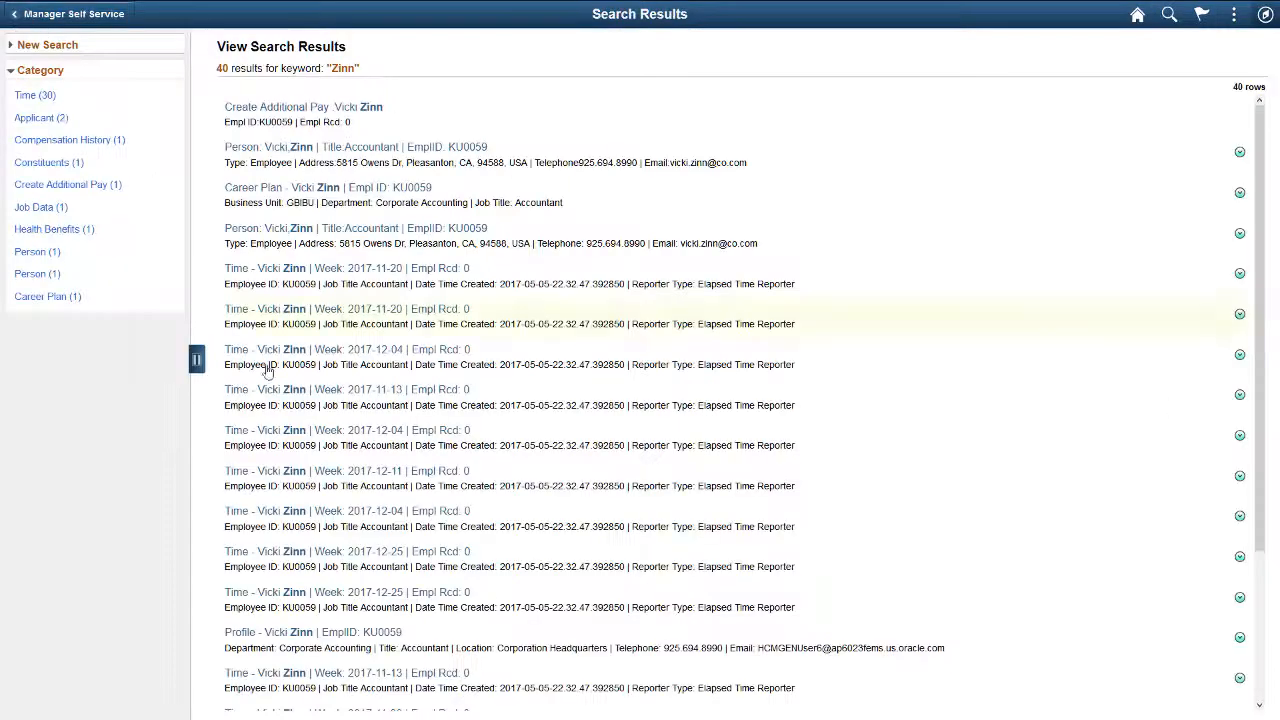
left_click(268, 632)
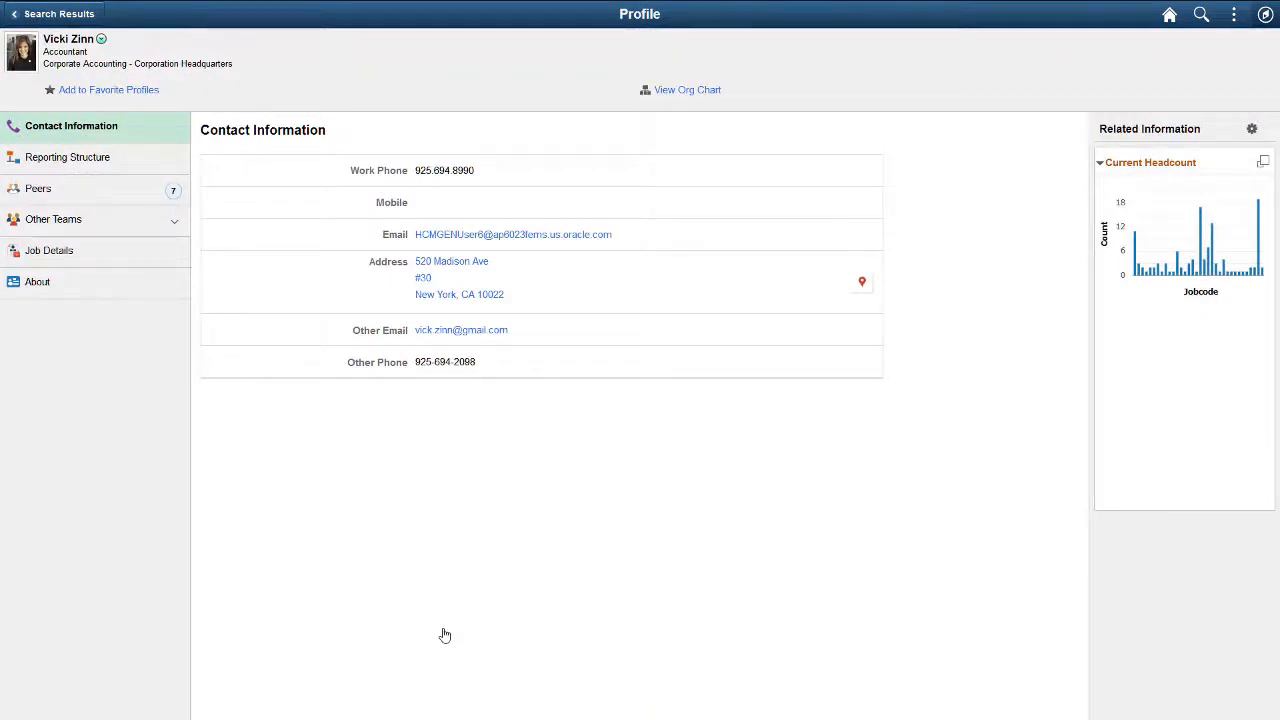
mouse_move(108, 44)
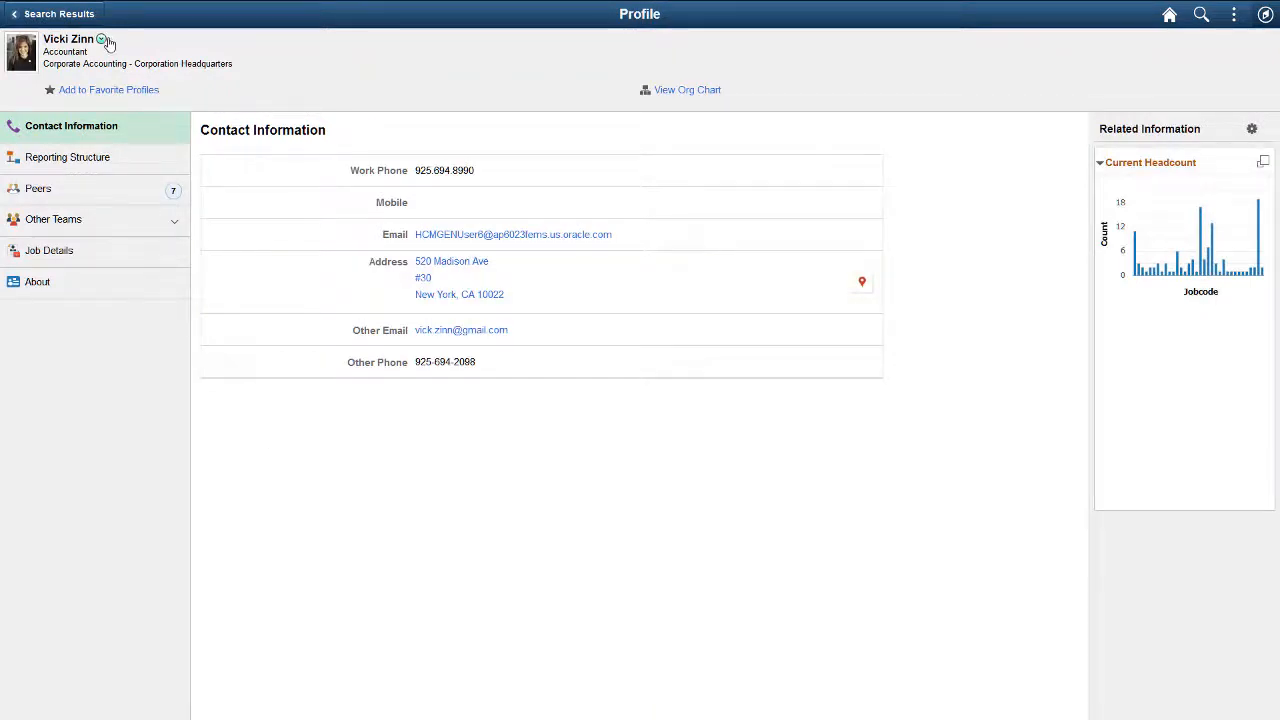
left_click(100, 44)
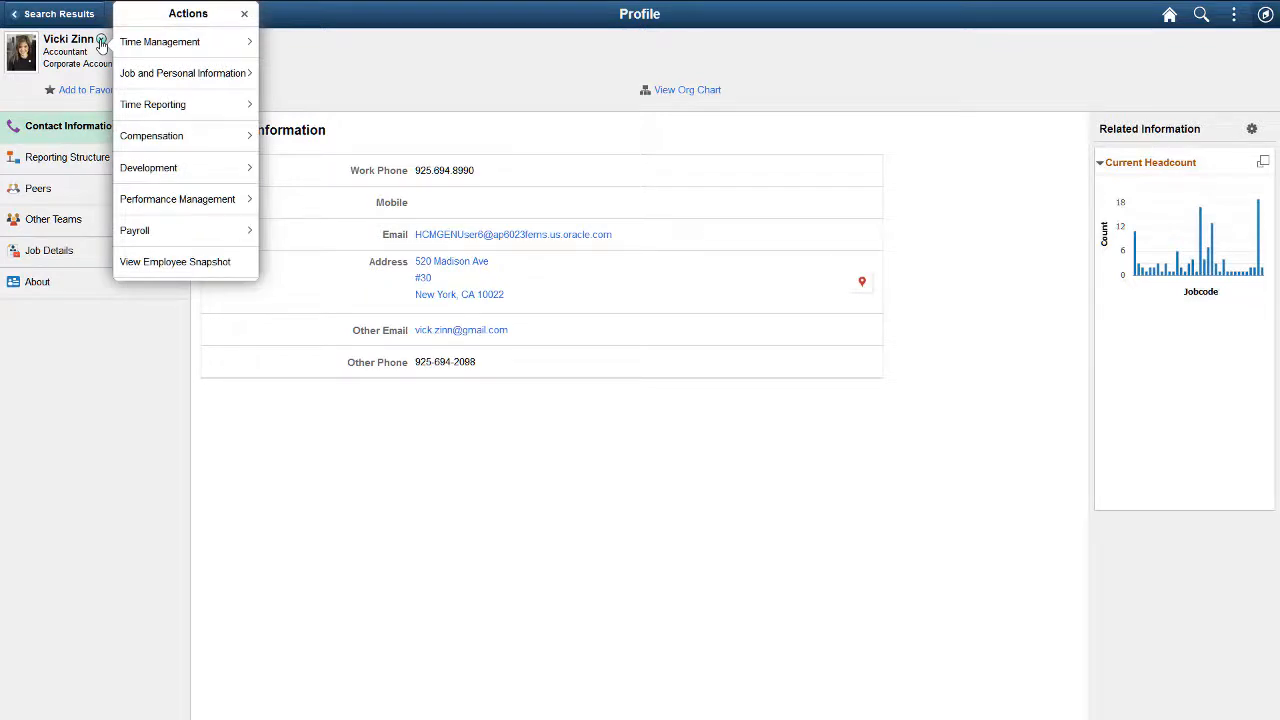
left_click(244, 14)
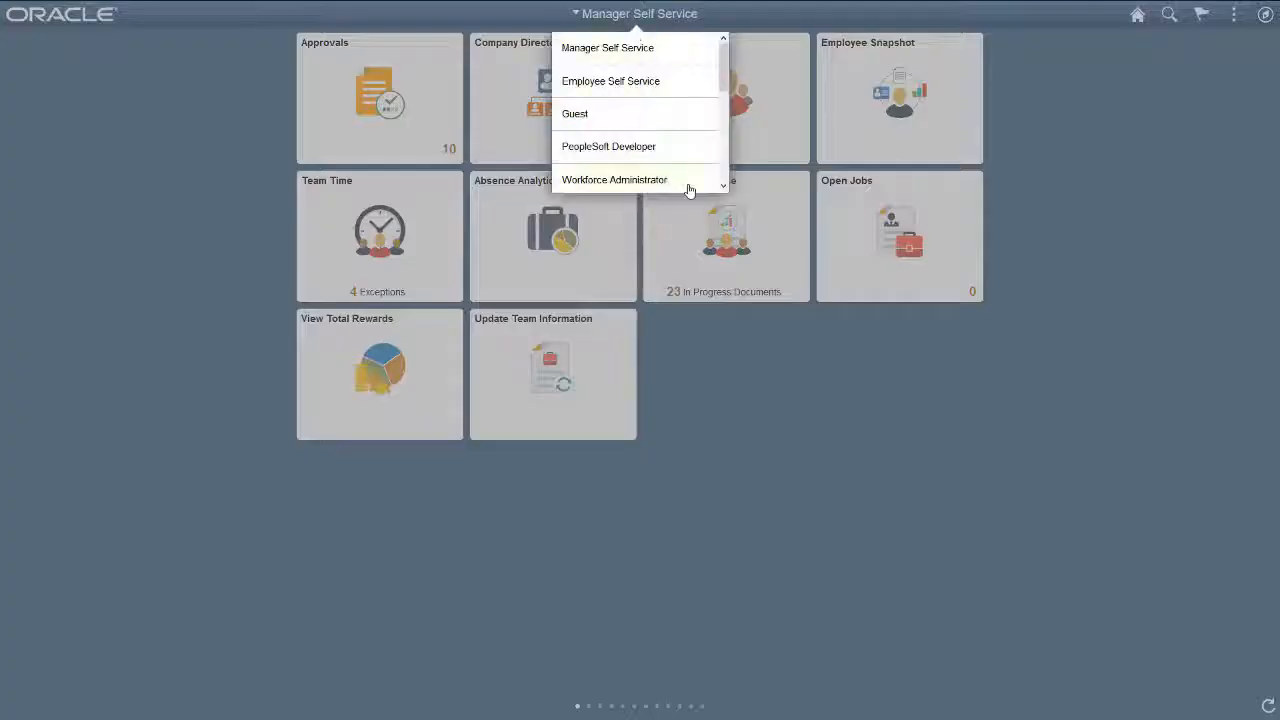
Step: From the Workforce Administrator home, search 'Approvals' and review the 5045 federated results
left_click(614, 180)
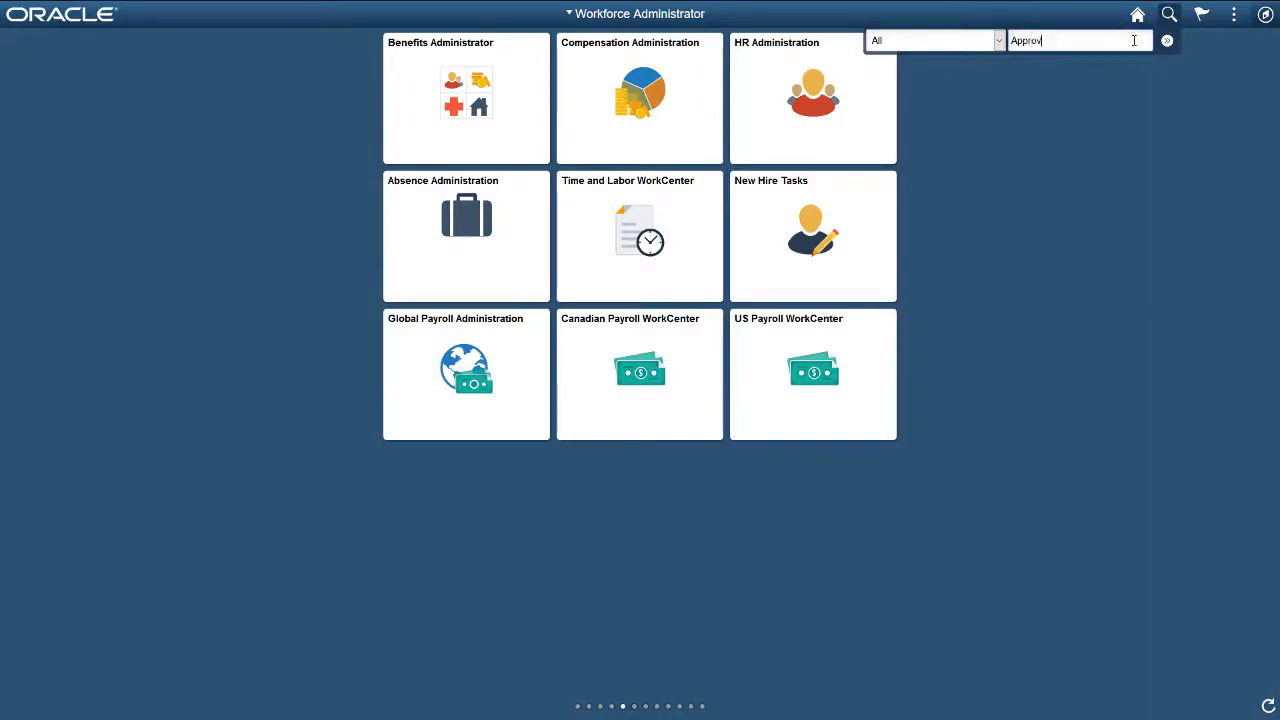
left_click(1166, 40)
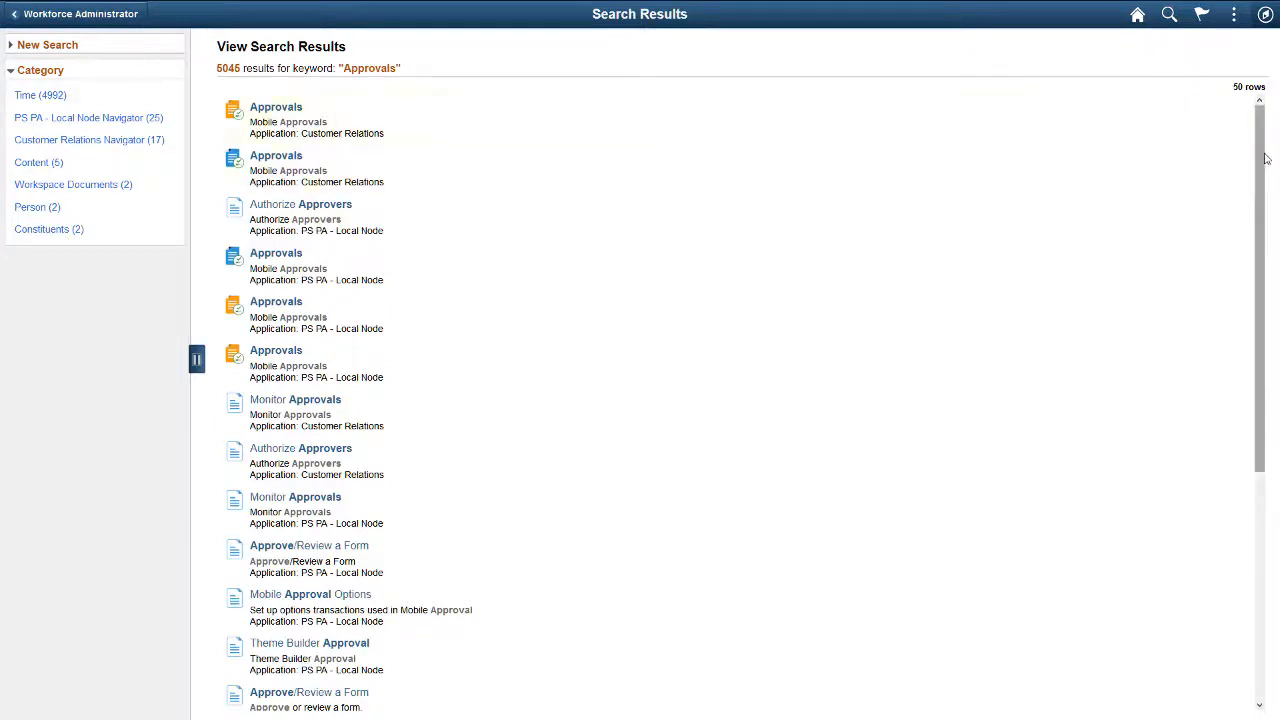
scroll("down", 3)
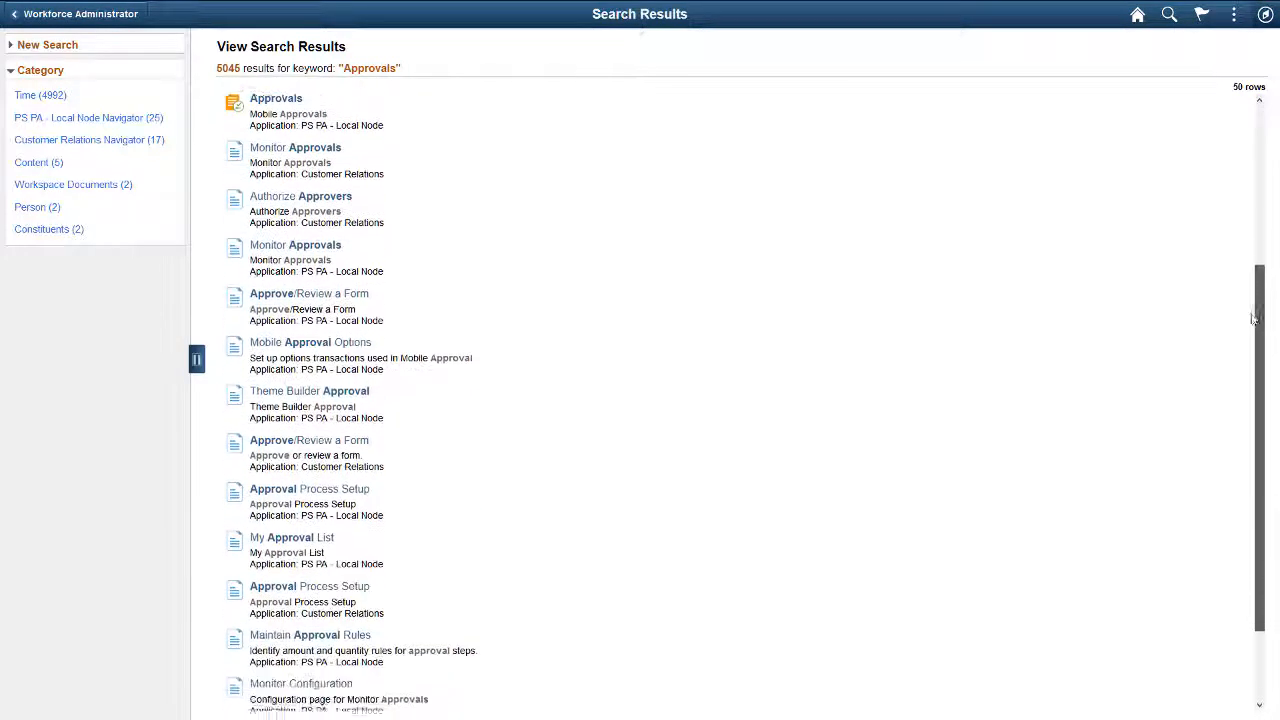
scroll("down", 3)
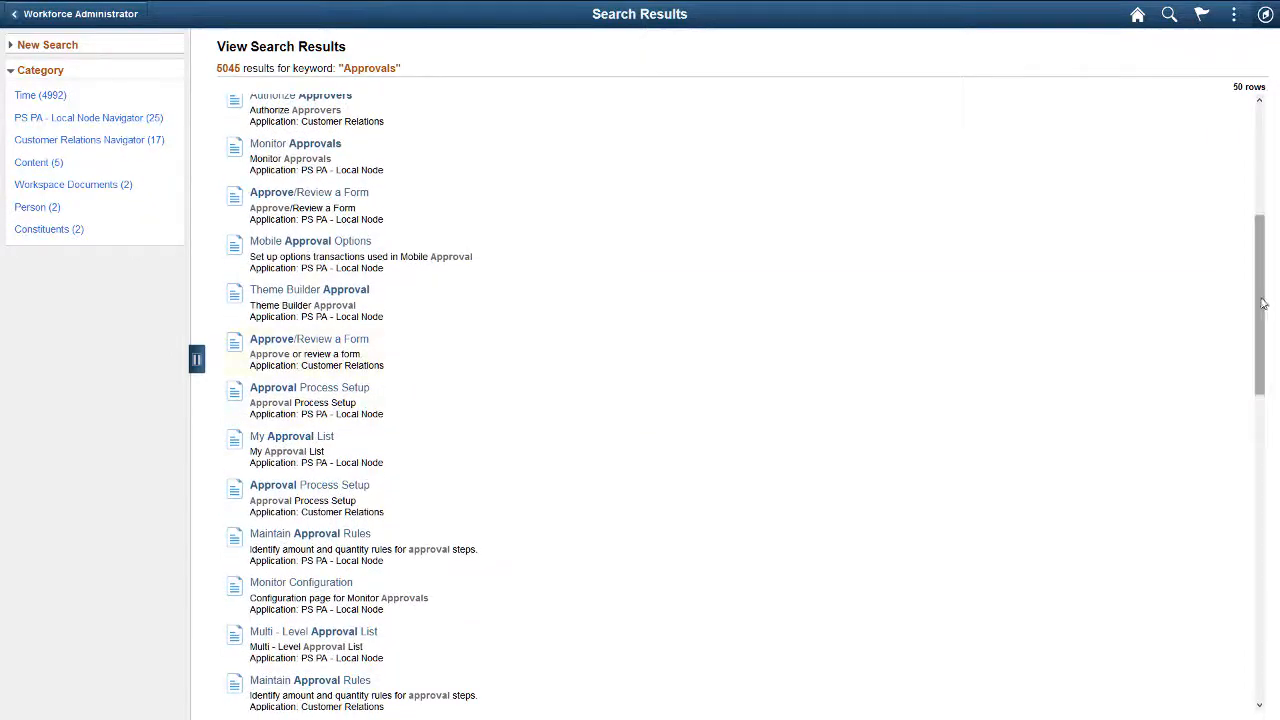
scroll("down", 3)
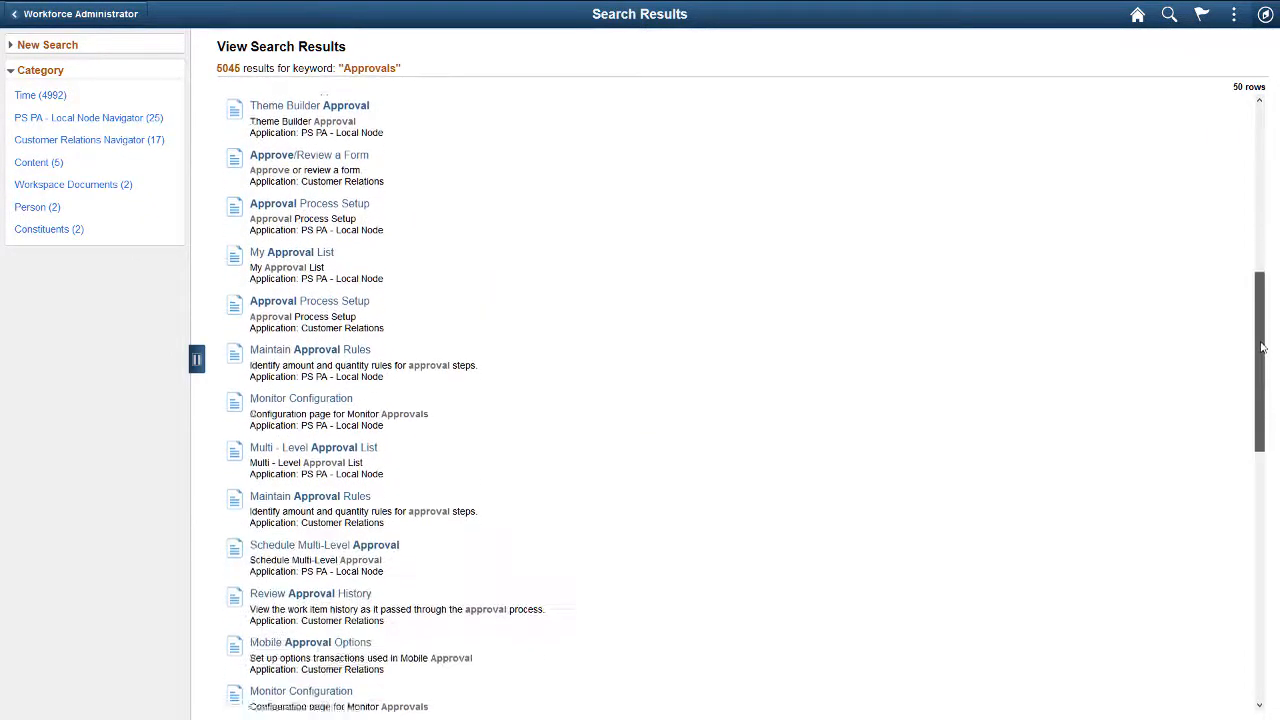
scroll("down", 3)
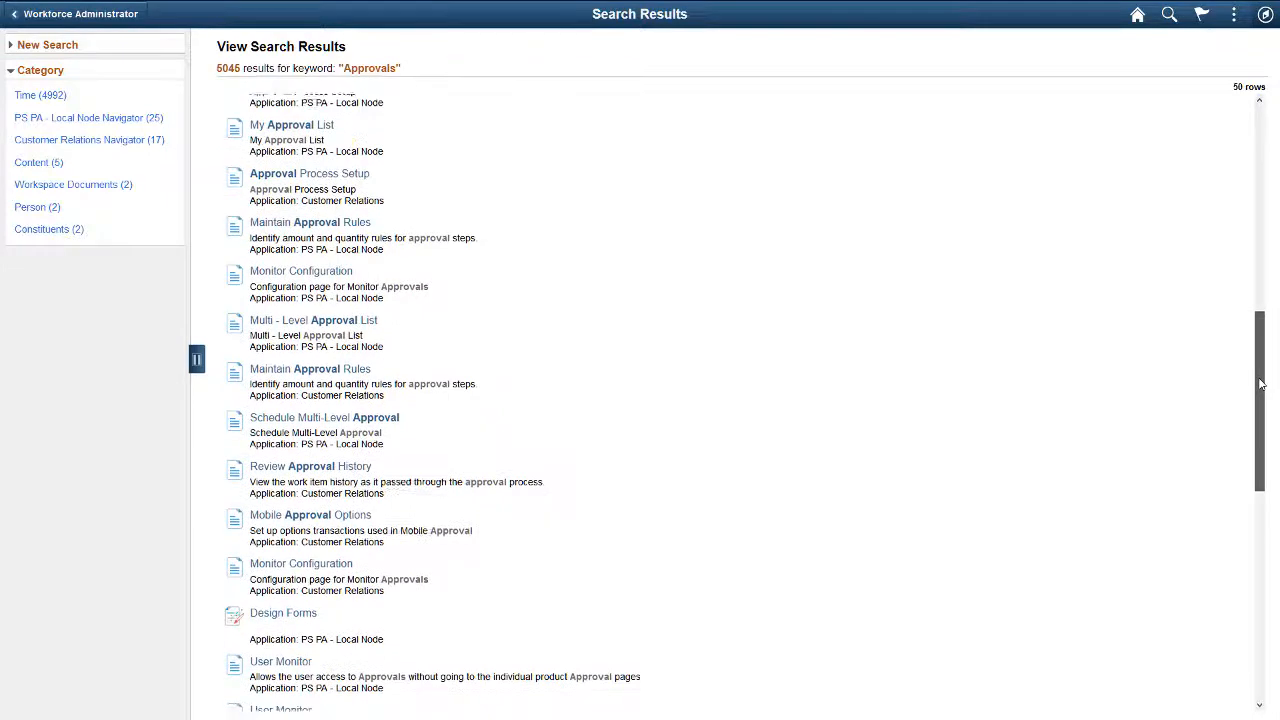
scroll("down", 3)
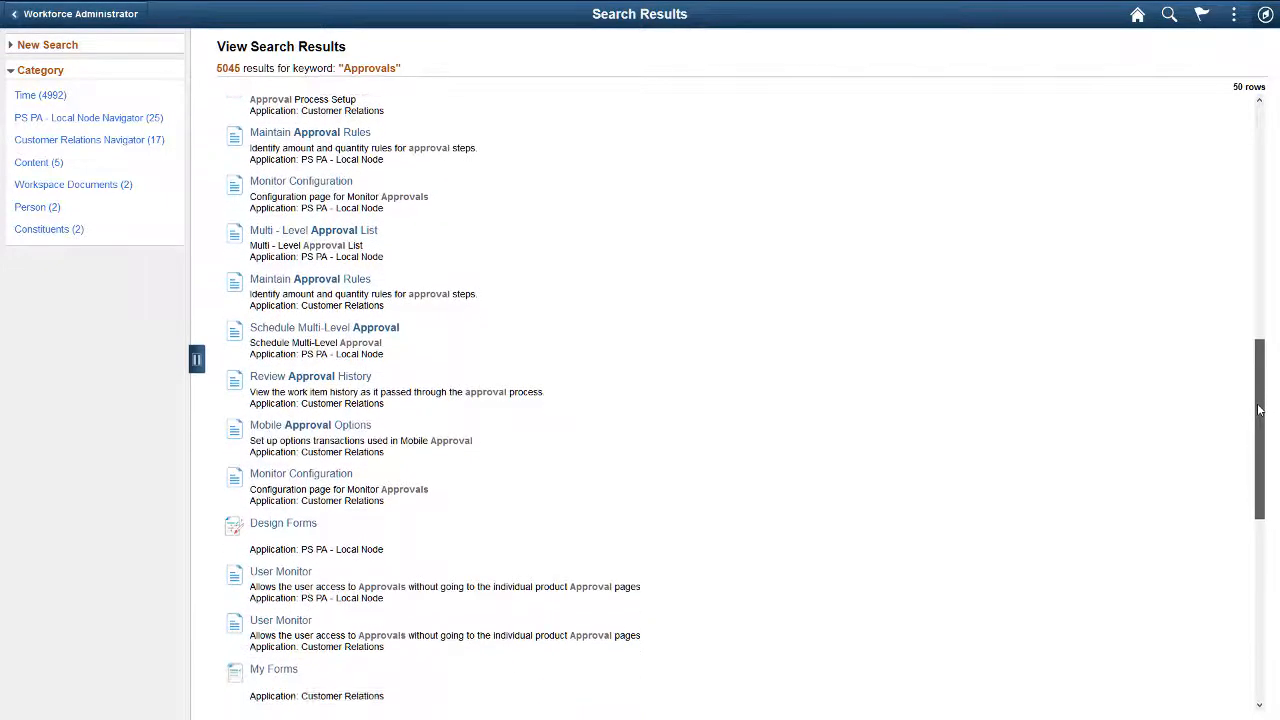
scroll("down", 3)
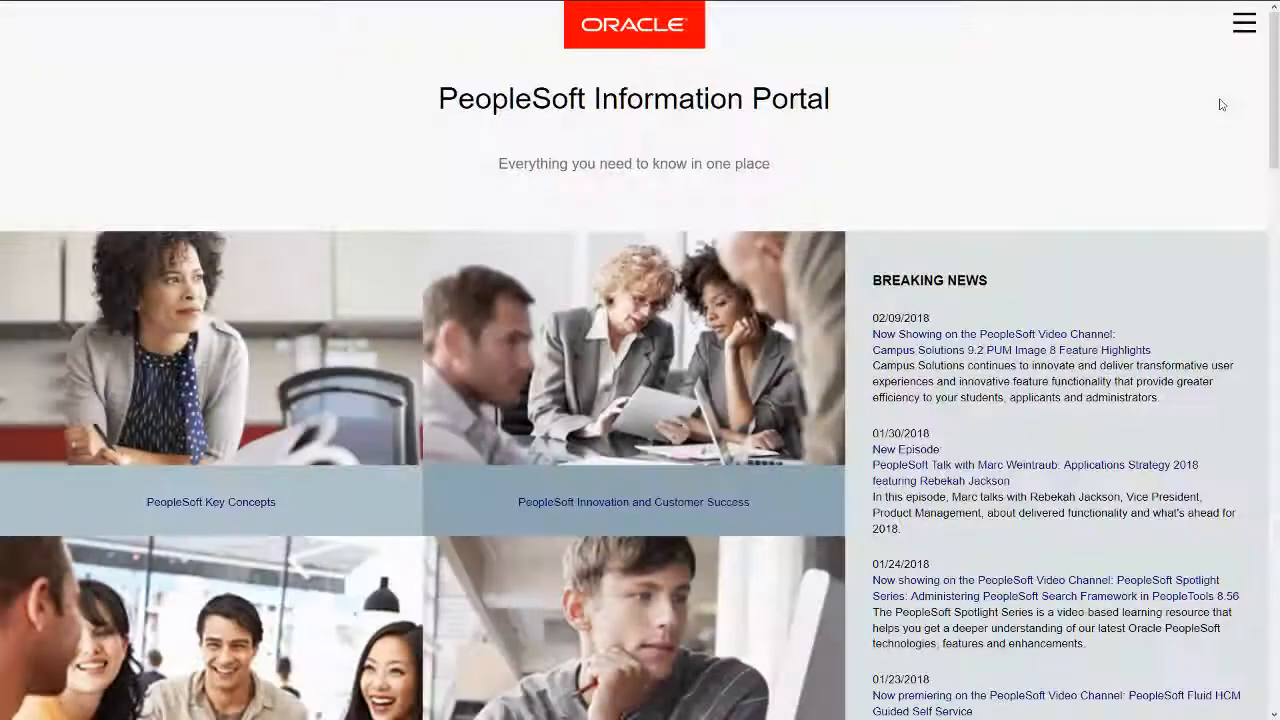
Step: Show the PeopleSoft Information Portal's navigation menu
left_click(1244, 22)
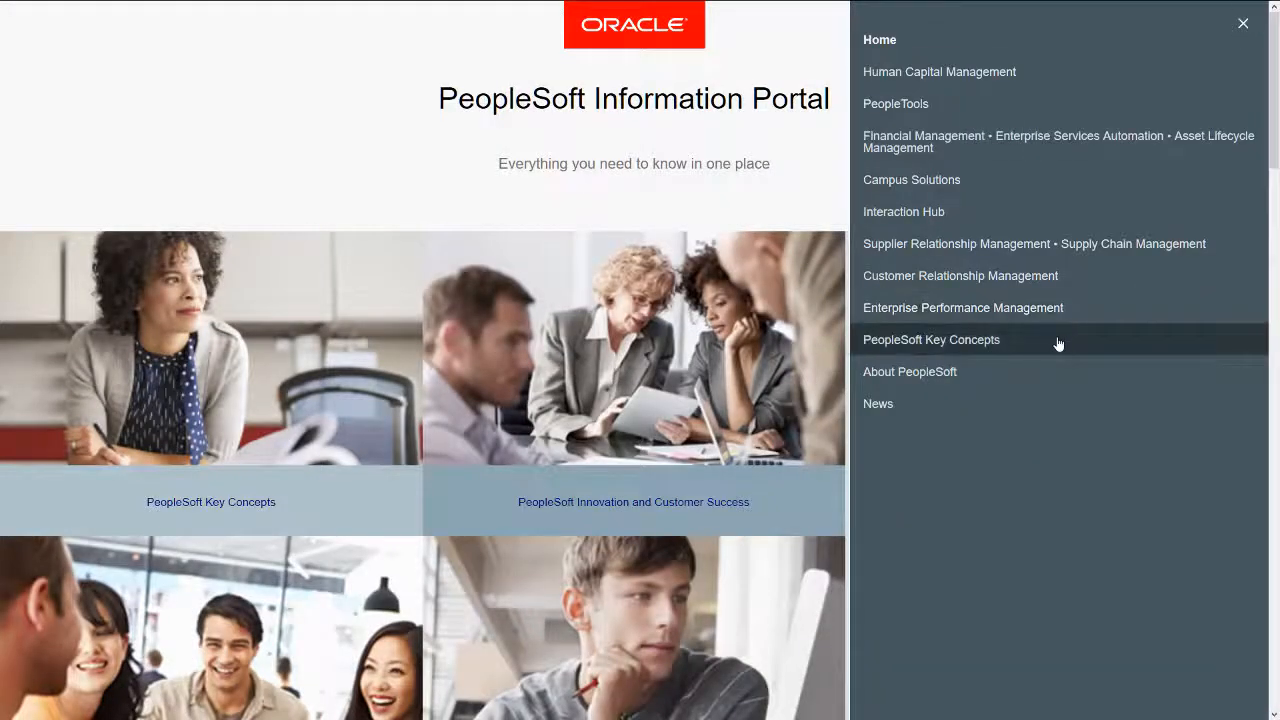